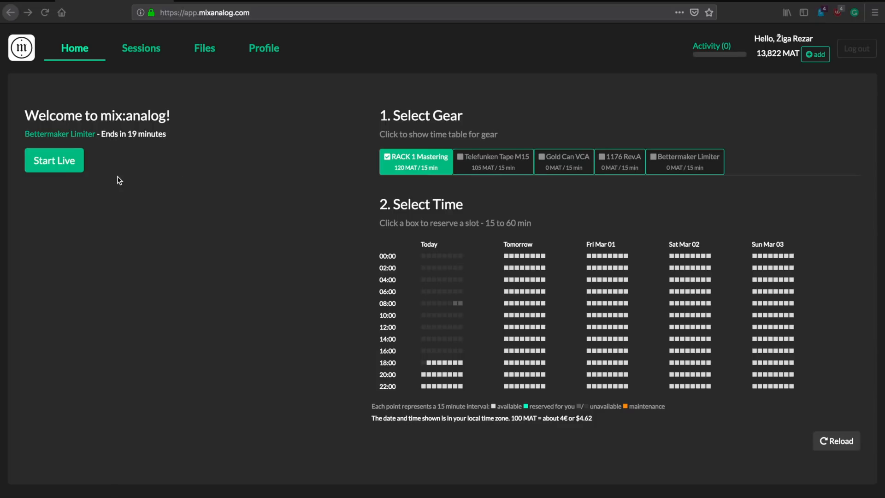
pyautogui.moveTo(54, 160)
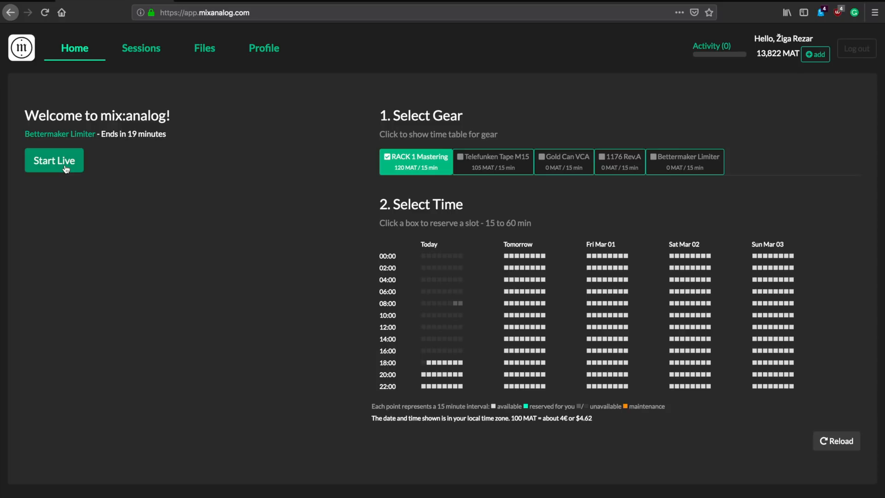
# Start the live Bettermaker Limiter session and set streaming buffering to 256ms.
pyautogui.click(53, 161)
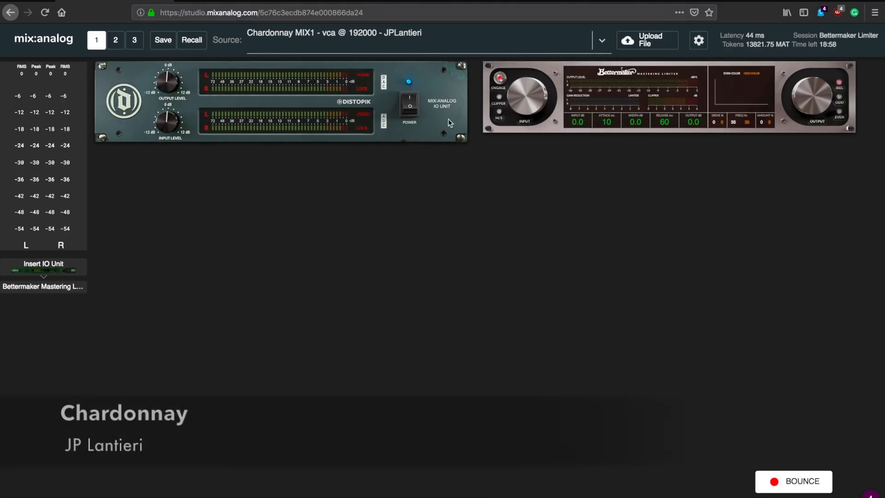
pyautogui.click(697, 40)
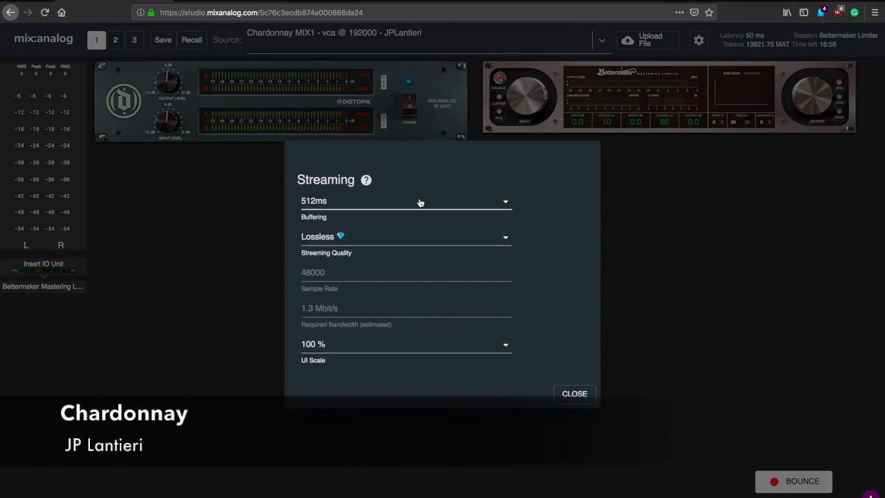
pyautogui.click(403, 201)
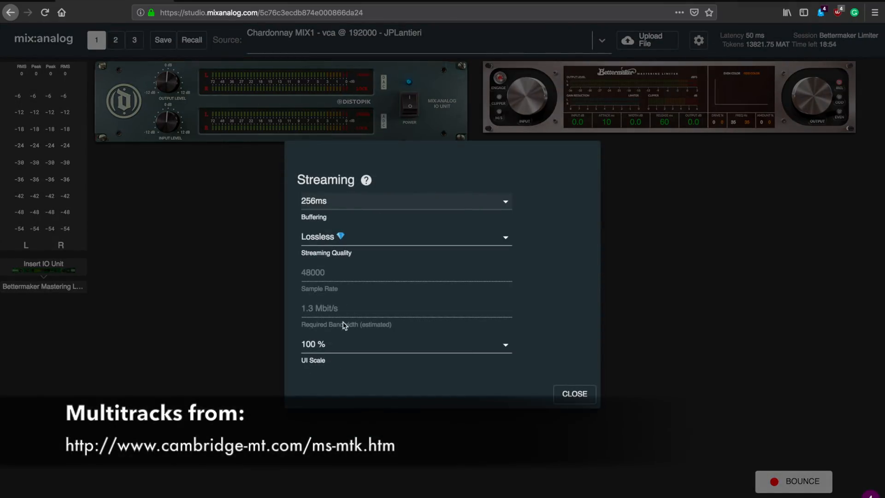
pyautogui.click(405, 344)
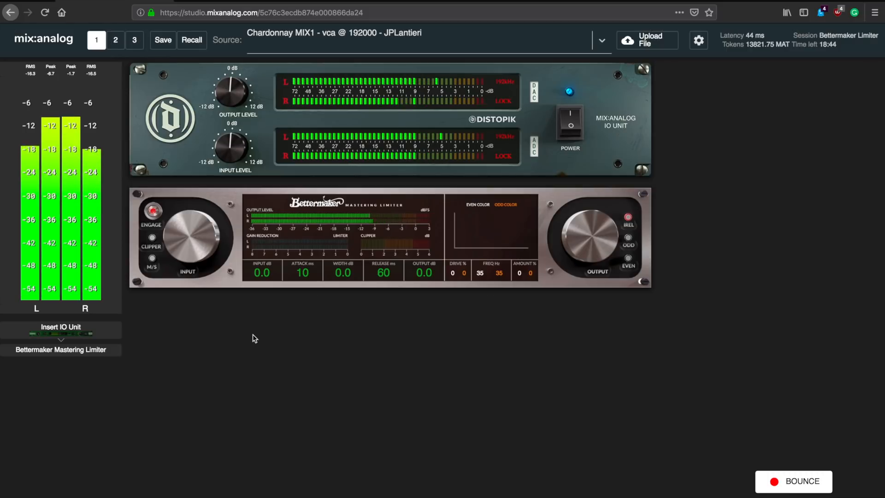
pyautogui.moveTo(152, 211)
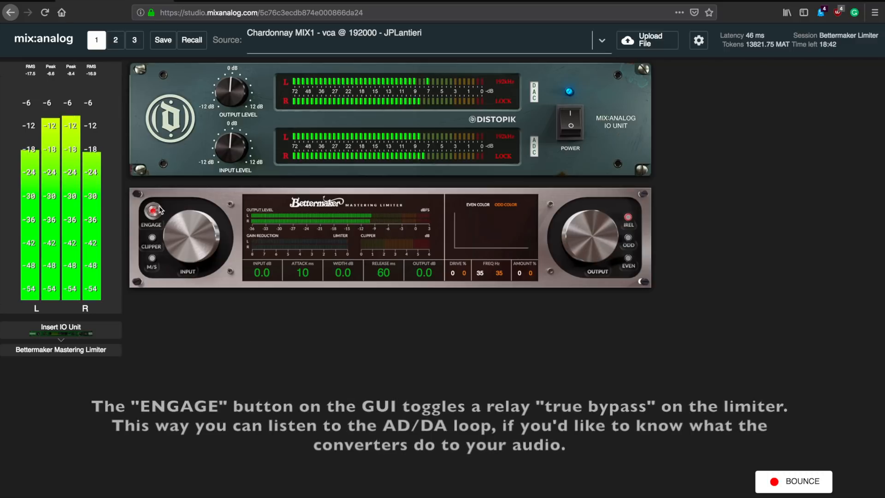
pyautogui.click(152, 211)
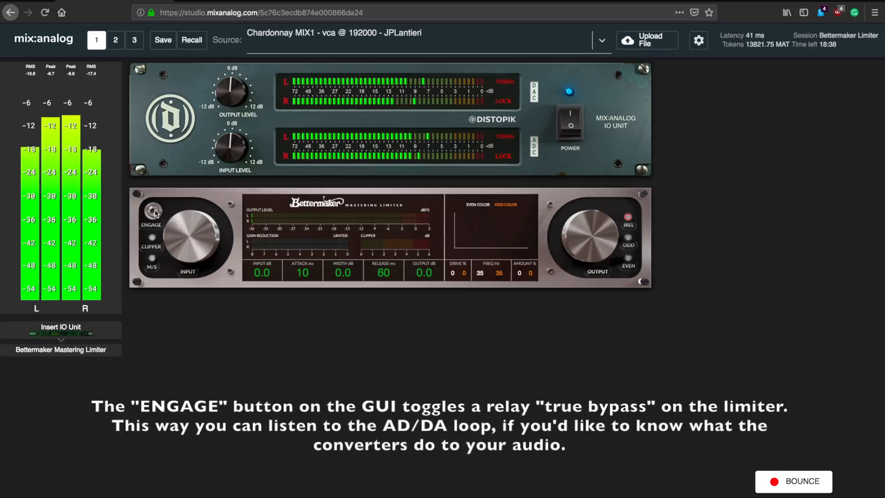
pyautogui.click(151, 211)
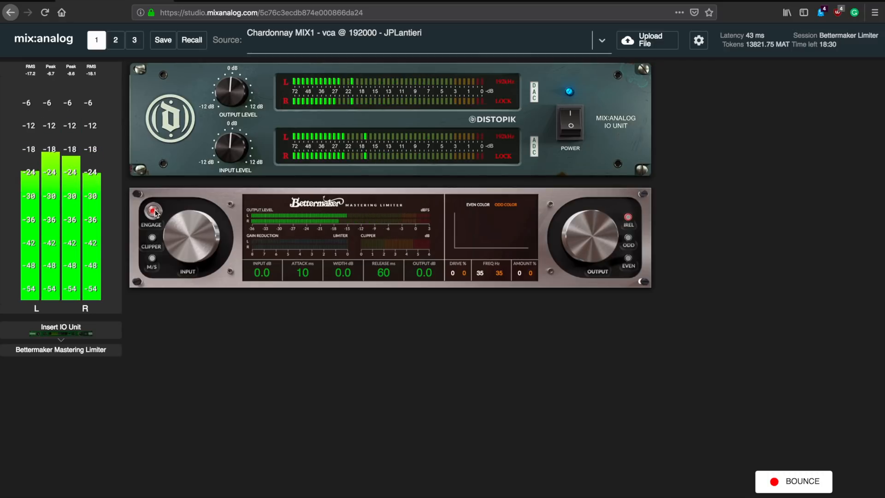
# Lower output to -3.3 dB, switch off automatic release and drive input to 10.0 dB.
pyautogui.moveTo(593, 237); pyautogui.dragTo(579, 251)
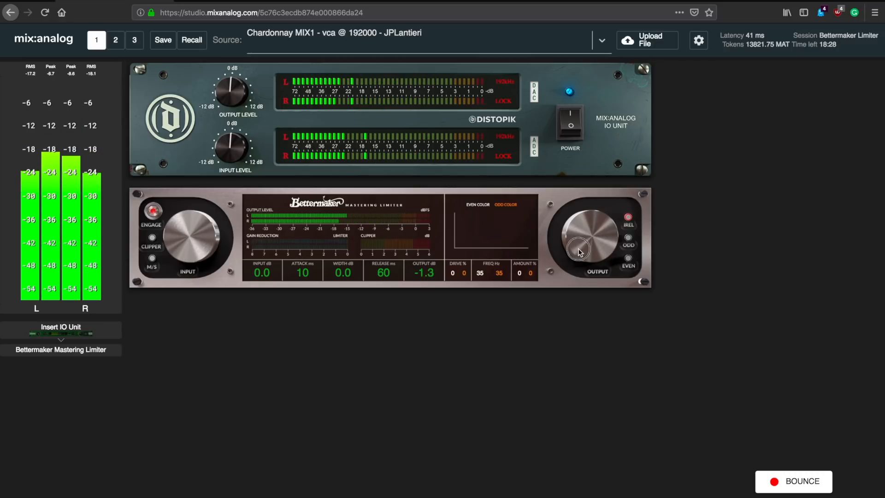
pyautogui.moveTo(578, 251); pyautogui.dragTo(509, 254)
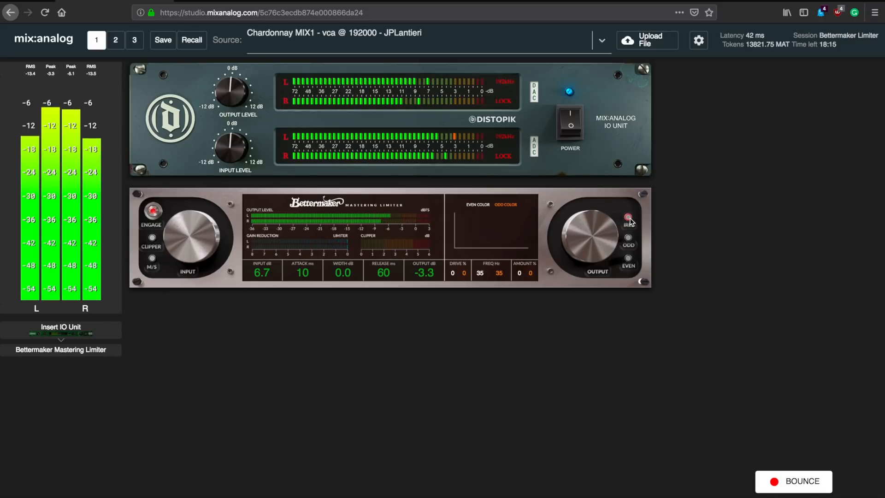
pyautogui.click(628, 218)
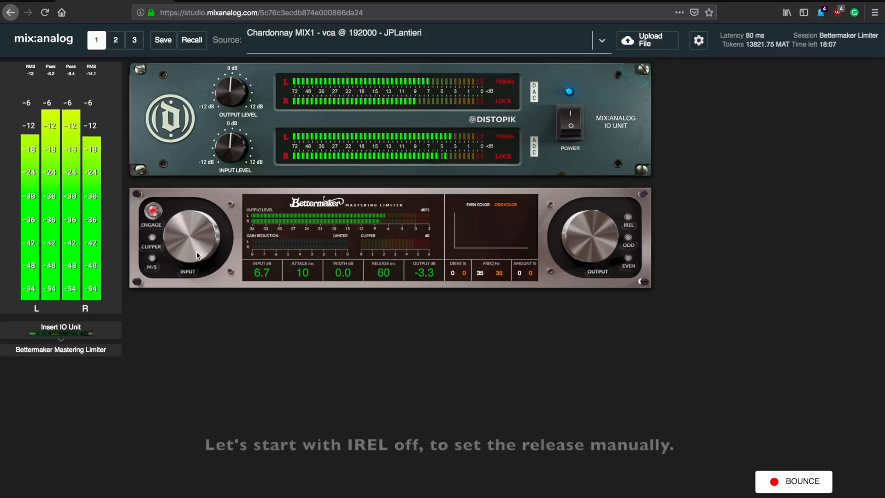
pyautogui.moveTo(197, 234); pyautogui.dragTo(203, 228)
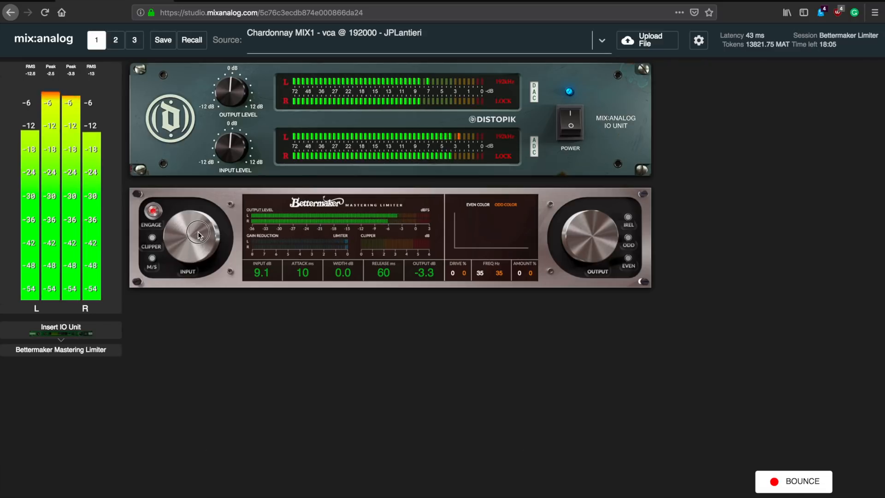
pyautogui.moveTo(200, 235); pyautogui.dragTo(203, 226)
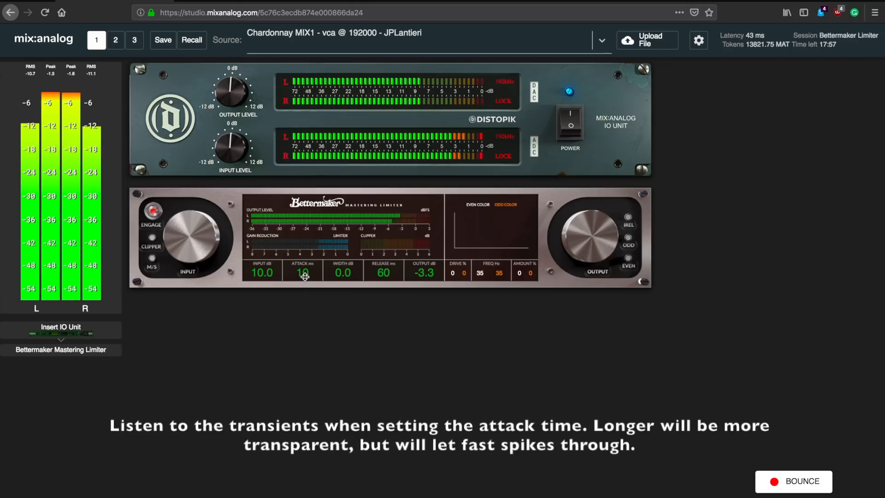
# Shorten the limiter attack time from 10 ms to 3 ms.
pyautogui.moveTo(303, 277); pyautogui.dragTo(303, 288)
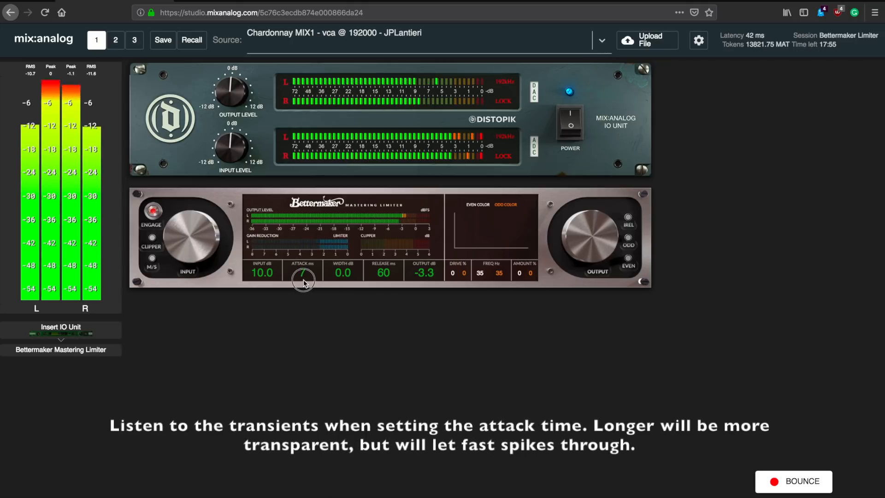
pyautogui.moveTo(303, 276); pyautogui.dragTo(304, 288)
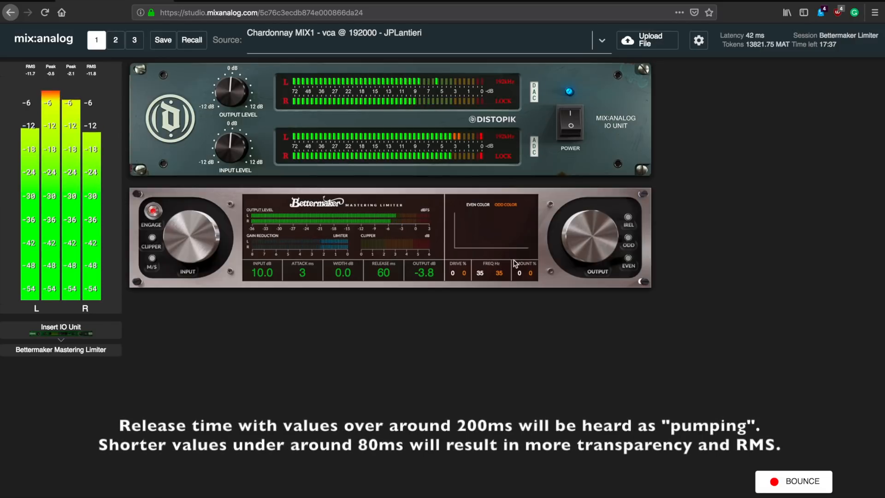
pyautogui.moveTo(394, 219); pyautogui.dragTo(394, 220)
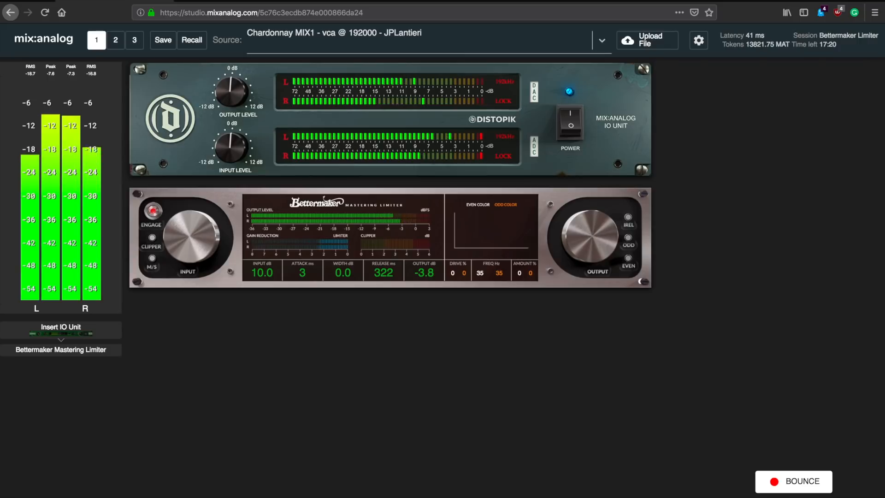
# Switch intelligent release (IREL) back on, release reading 322 ms.
pyautogui.click(626, 217)
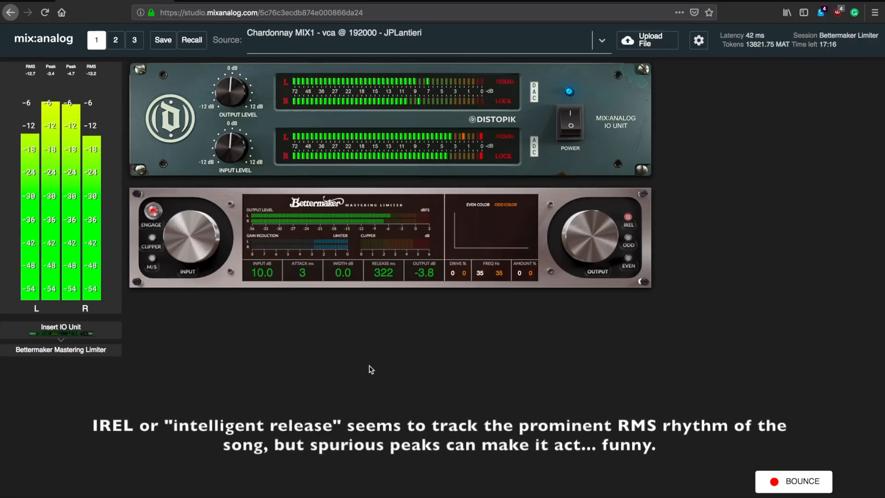
pyautogui.moveTo(309, 316)
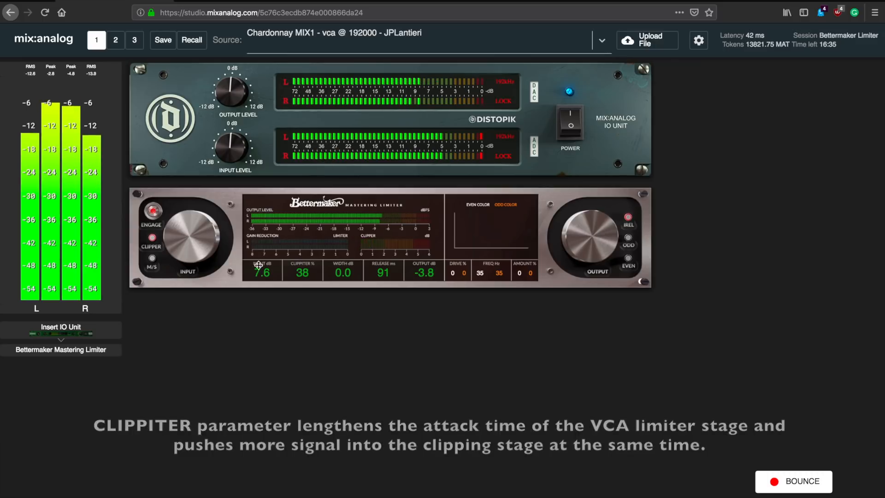
# Drive more signal into the limiter, raising input to about 10.5 dB.
pyautogui.moveTo(261, 266); pyautogui.dragTo(265, 234)
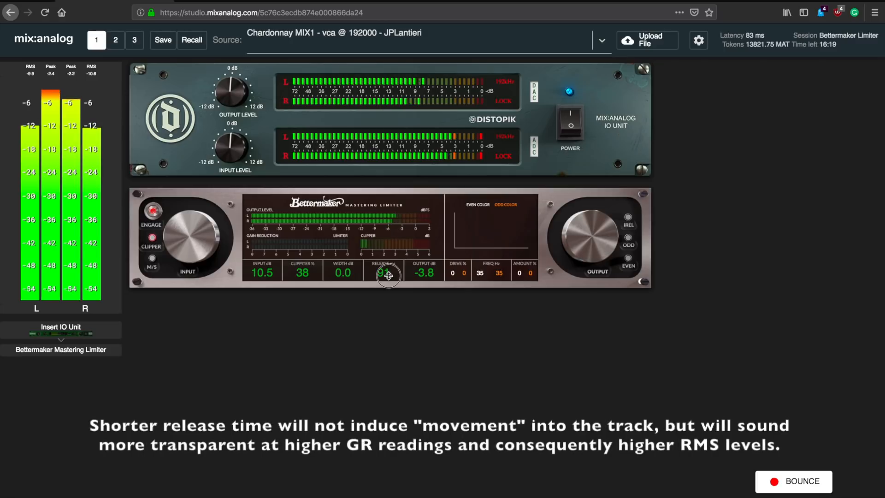
# Shorten release to 68 ms and cut the clipper amount down to 11%.
pyautogui.moveTo(388, 276); pyautogui.dragTo(388, 288)
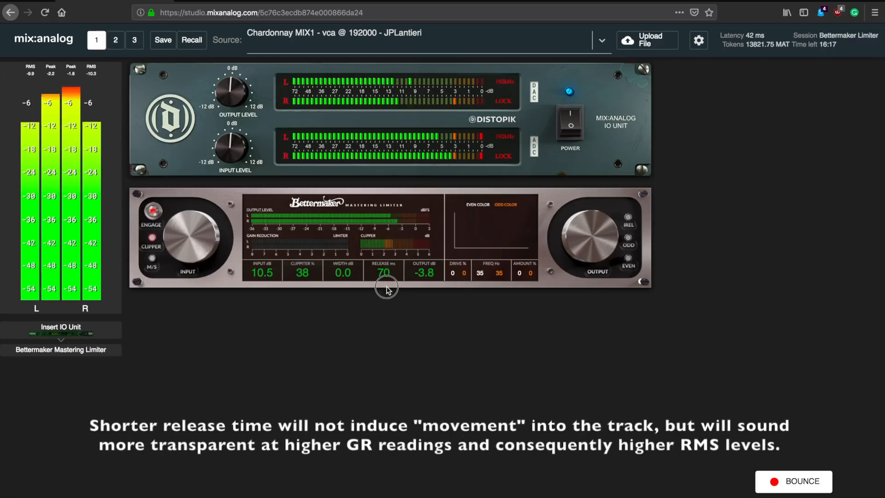
pyautogui.moveTo(385, 273); pyautogui.dragTo(386, 291)
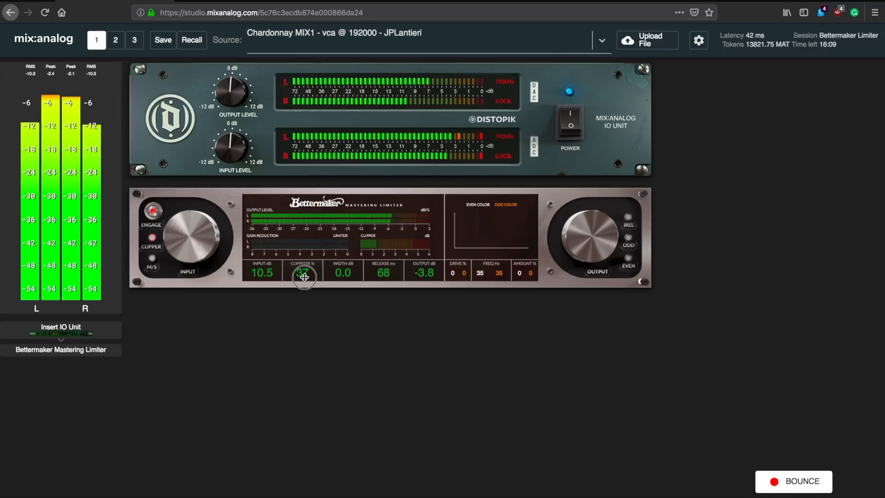
pyautogui.moveTo(304, 277); pyautogui.dragTo(302, 310)
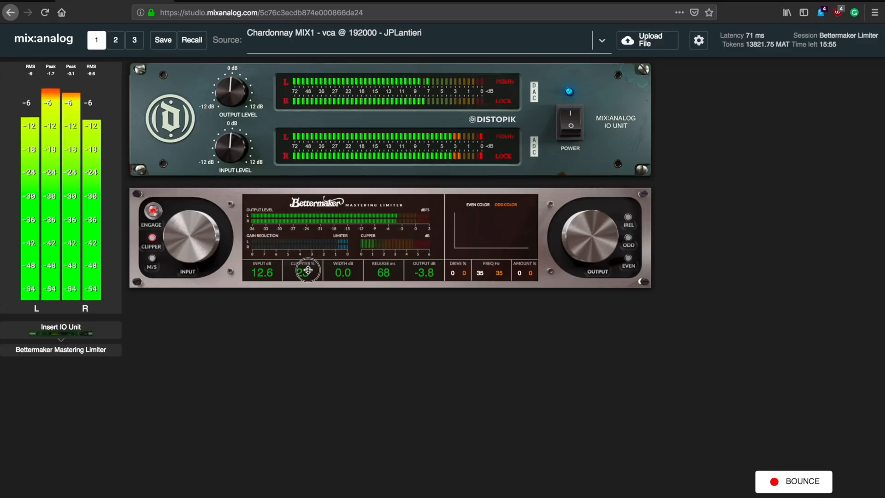
pyautogui.moveTo(306, 270); pyautogui.dragTo(306, 296)
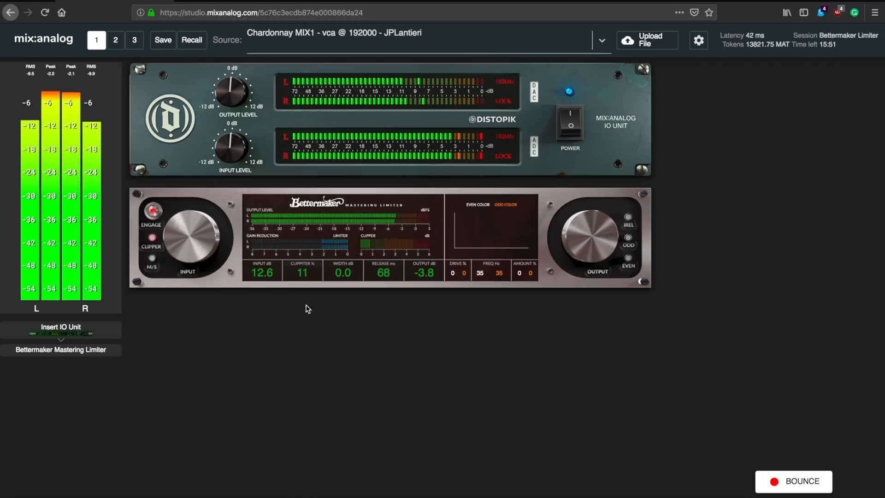
pyautogui.moveTo(429, 301)
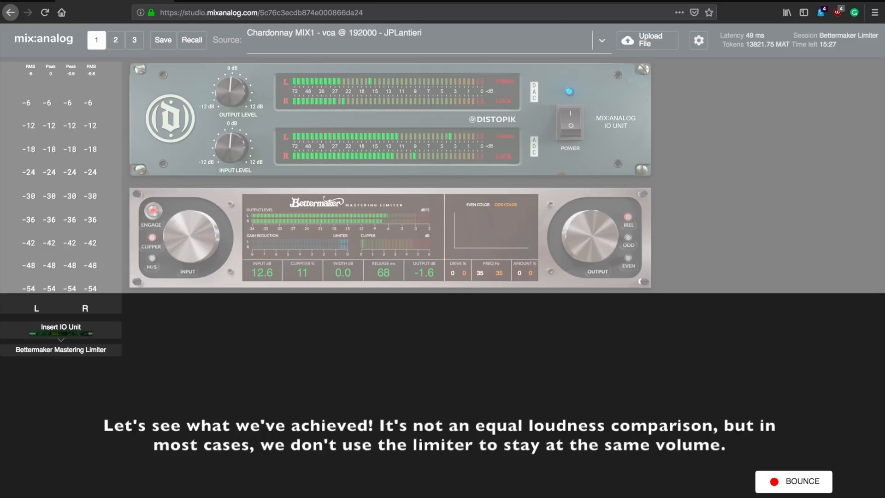
pyautogui.click(151, 210)
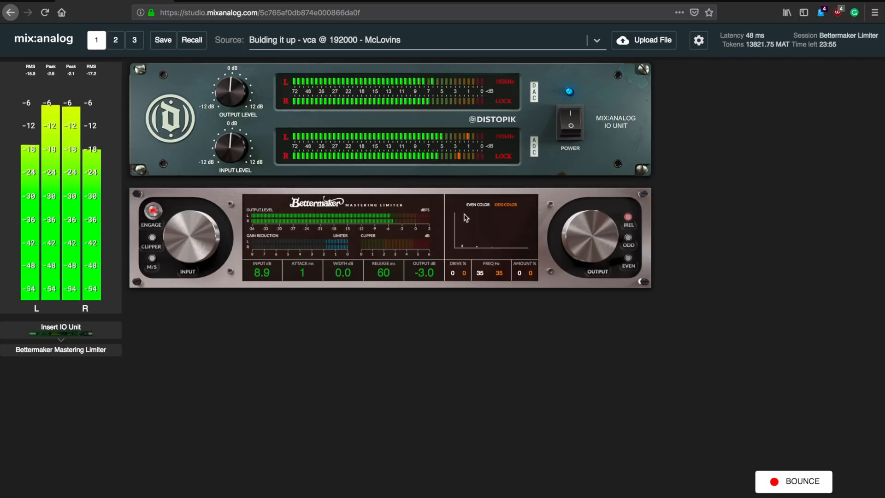
pyautogui.moveTo(484, 258)
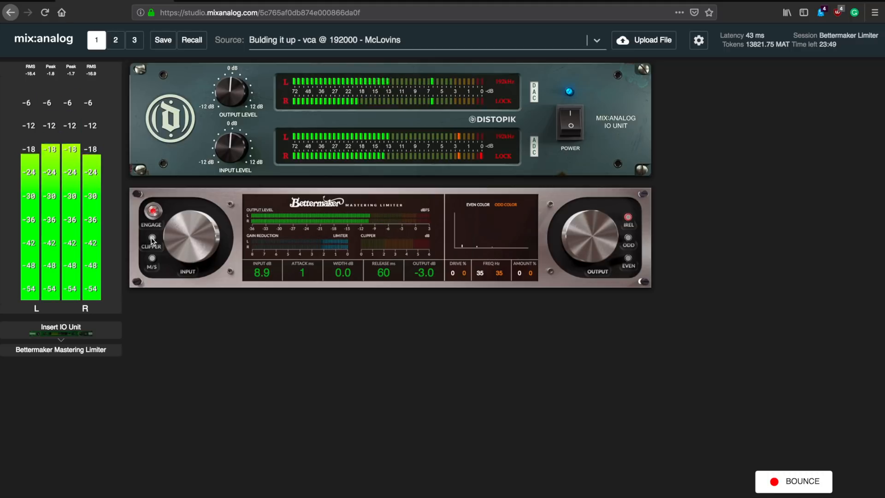
# Engage the limiter's clipping stage.
pyautogui.click(151, 237)
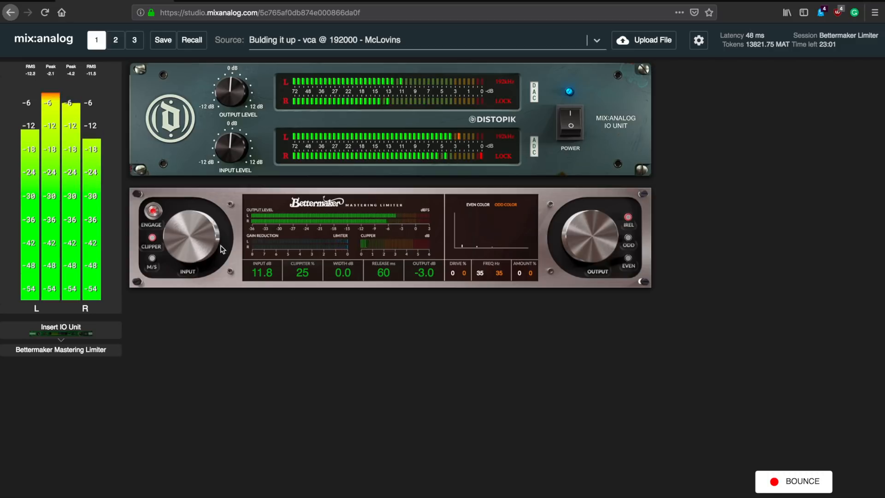
# Ease input drive back to 11.0 dB and lower the clipper to 15%.
pyautogui.moveTo(202, 237); pyautogui.dragTo(206, 252)
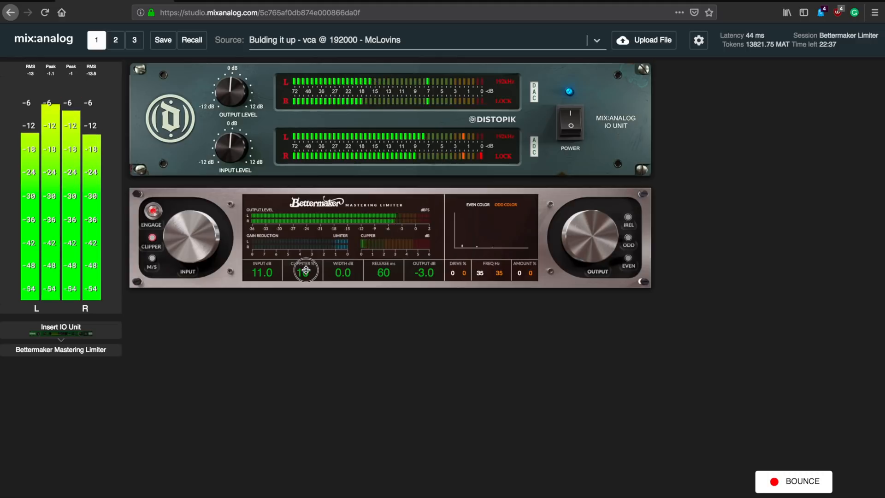
pyautogui.moveTo(304, 270); pyautogui.dragTo(308, 253)
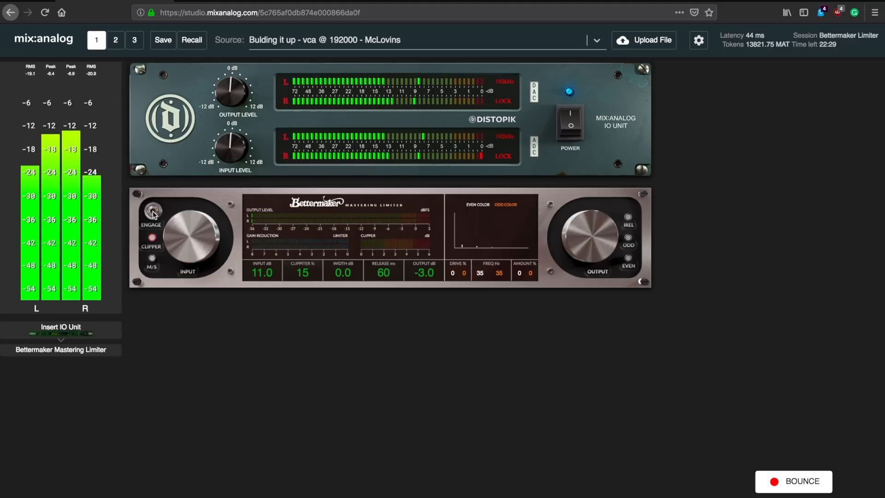
pyautogui.click(151, 212)
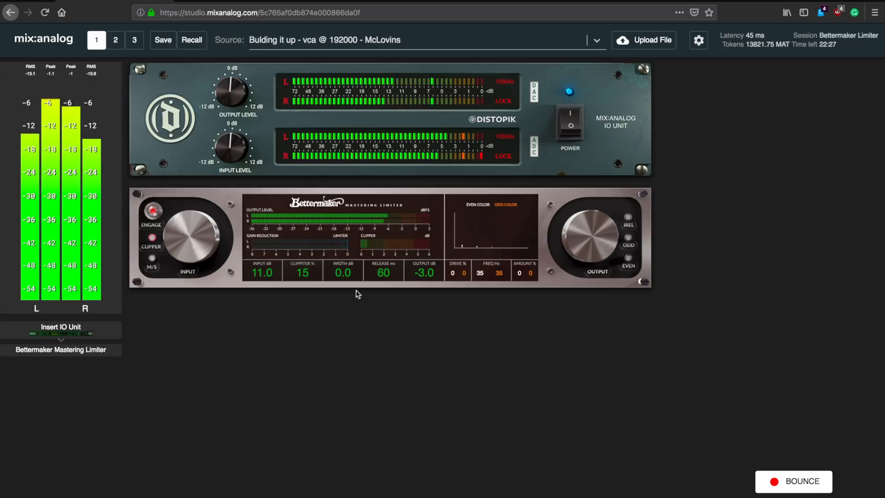
pyautogui.click(628, 219)
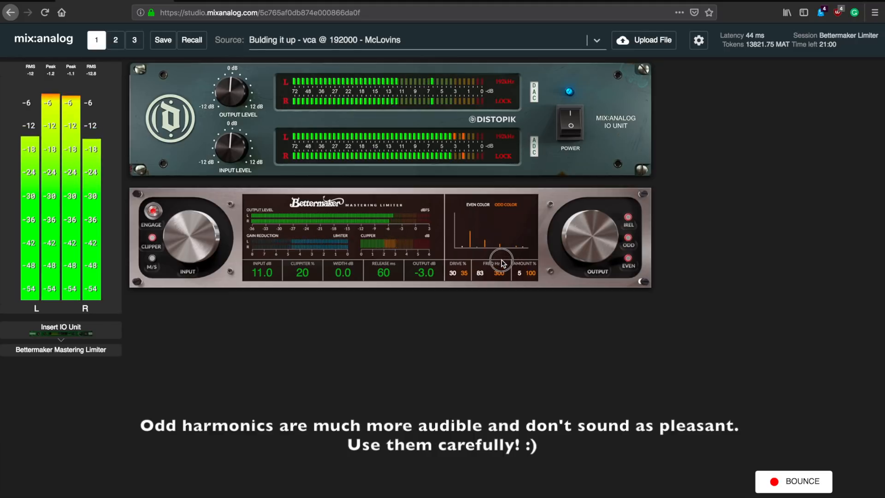
# Set the odd harmonic frequency to 1050 Hz.
pyautogui.moveTo(502, 262); pyautogui.dragTo(502, 251)
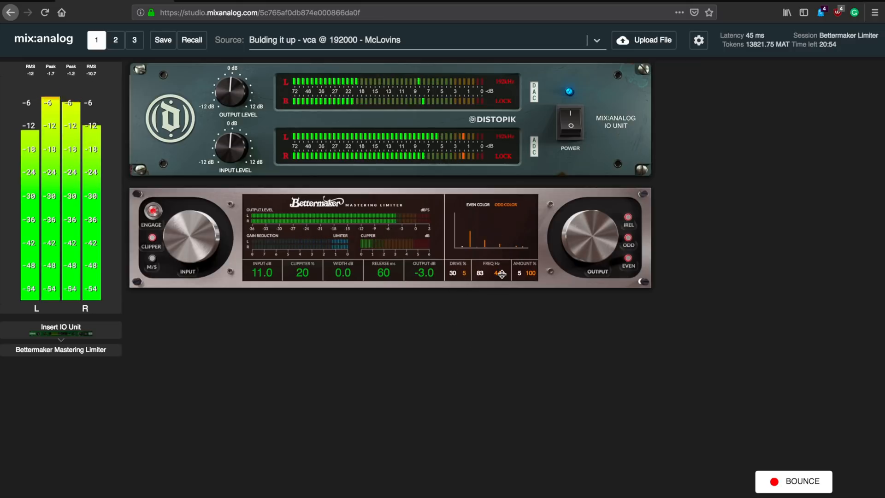
pyautogui.moveTo(501, 274); pyautogui.dragTo(504, 250)
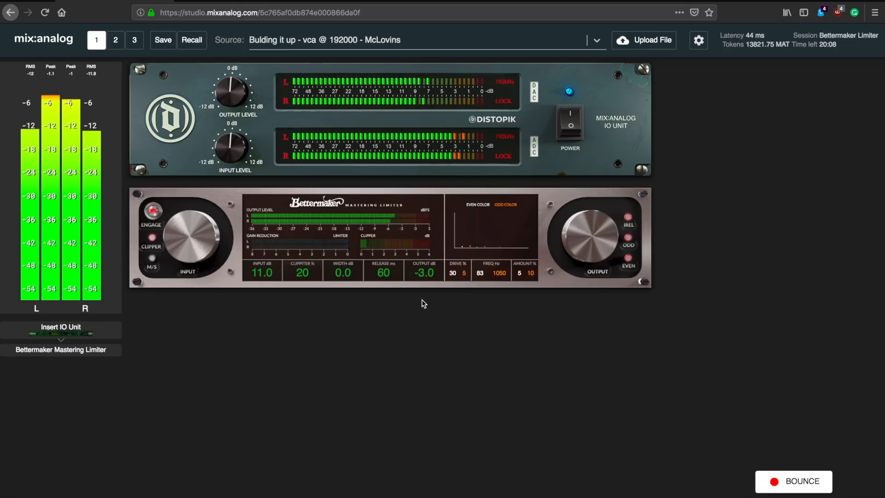
# Raise limiter output to -1.9 dB and toggle ENGAGE to put it back in the signal path.
pyautogui.moveTo(587, 237); pyautogui.dragTo(593, 229)
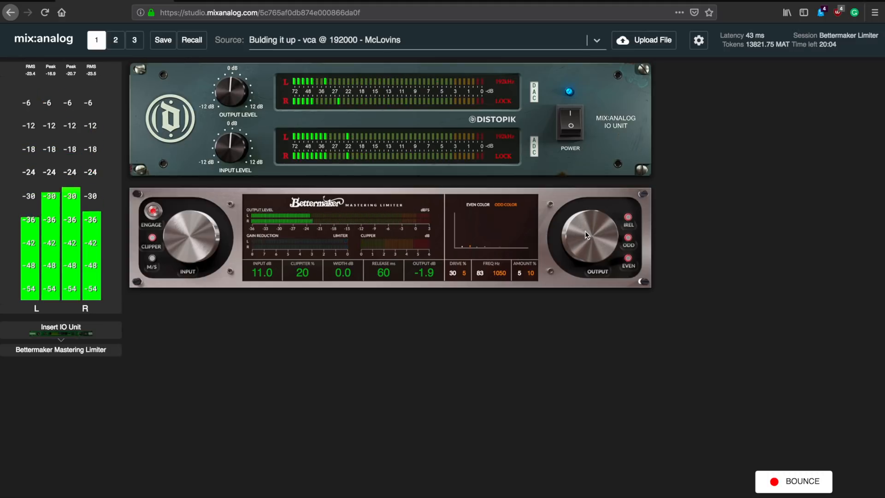
pyautogui.moveTo(634, 406)
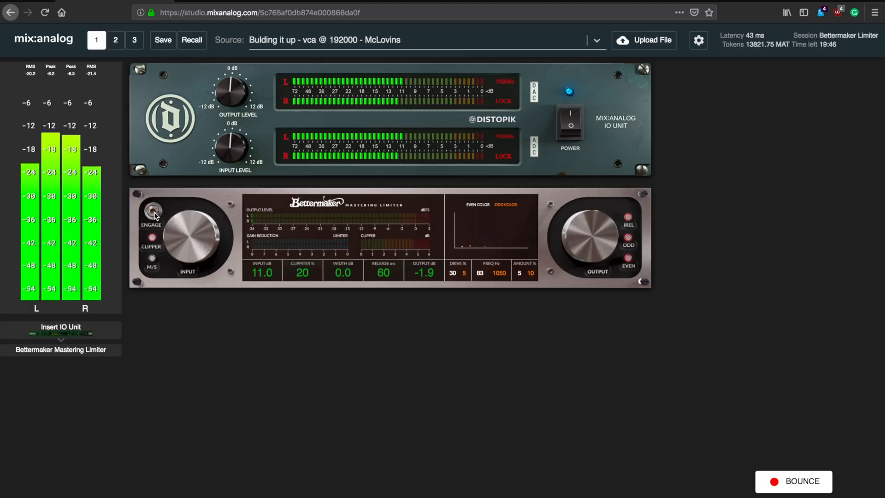
pyautogui.click(151, 212)
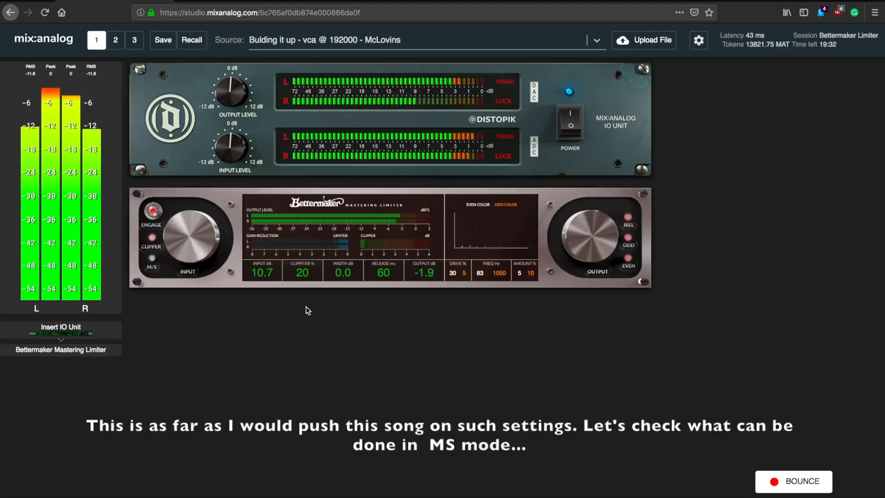
pyautogui.moveTo(399, 359)
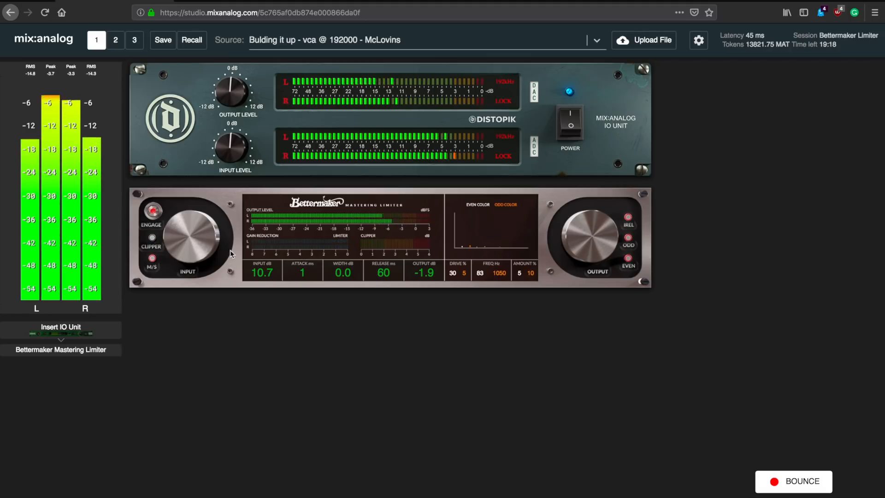
# Ease the limiter input drive down to 9.5 dB.
pyautogui.moveTo(302, 255); pyautogui.dragTo(303, 237)
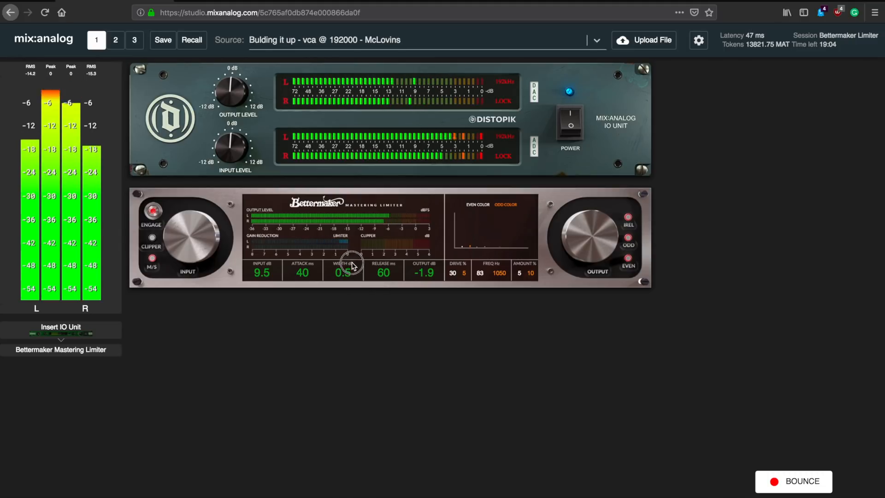
# Widen the M/S stereo width to 1.9 and shorten the attack to 15 ms.
pyautogui.moveTo(350, 265); pyautogui.dragTo(356, 217)
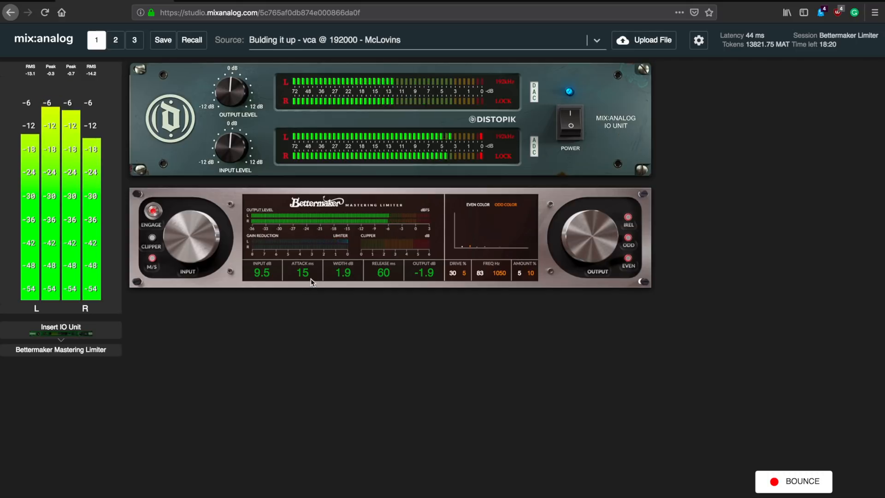
pyautogui.moveTo(302, 280); pyautogui.dragTo(303, 285)
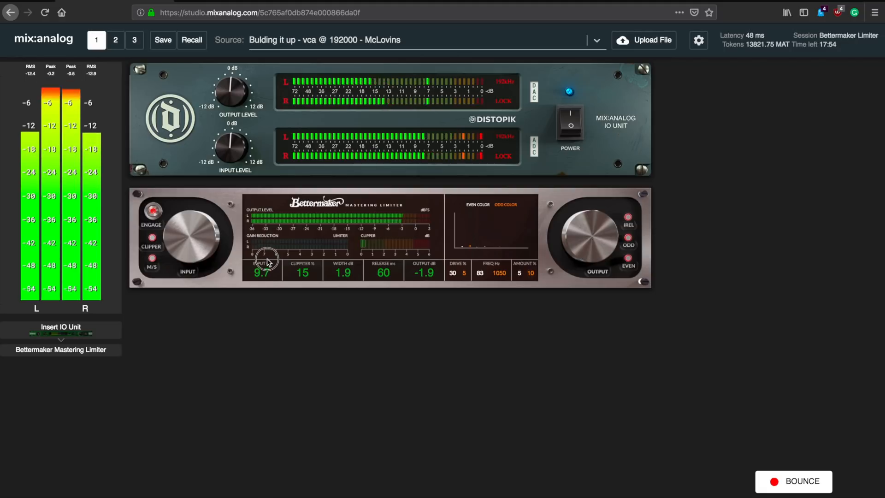
# Raise input drive to 10.5 dB and bypass the limiter to hear the dry track.
pyautogui.moveTo(268, 260); pyautogui.dragTo(270, 248)
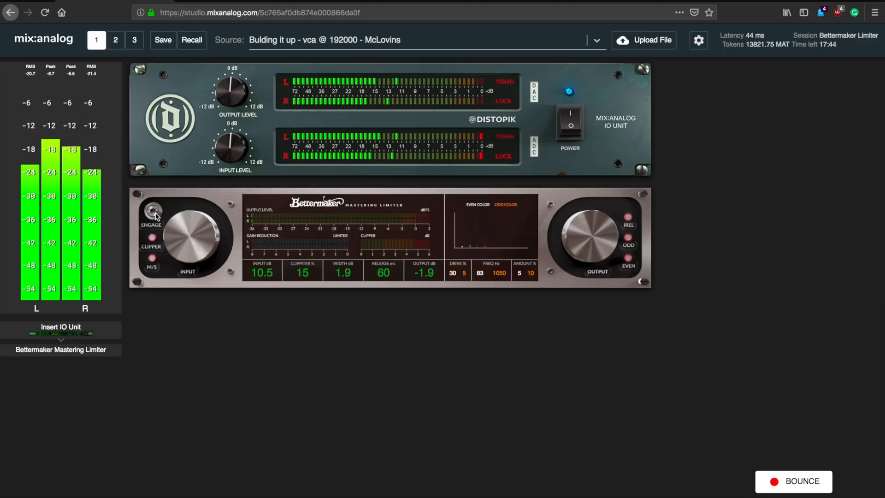
pyautogui.click(150, 212)
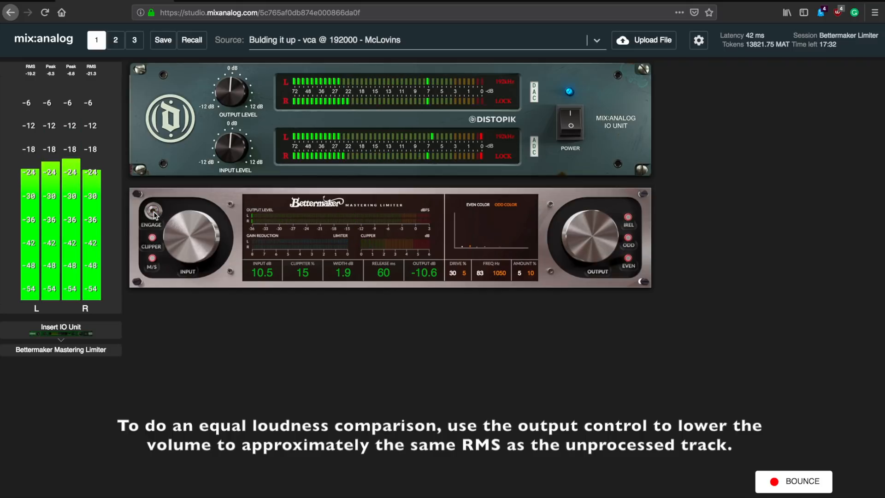
# Re-engage the limiter to compare against the unprocessed track.
pyautogui.click(152, 212)
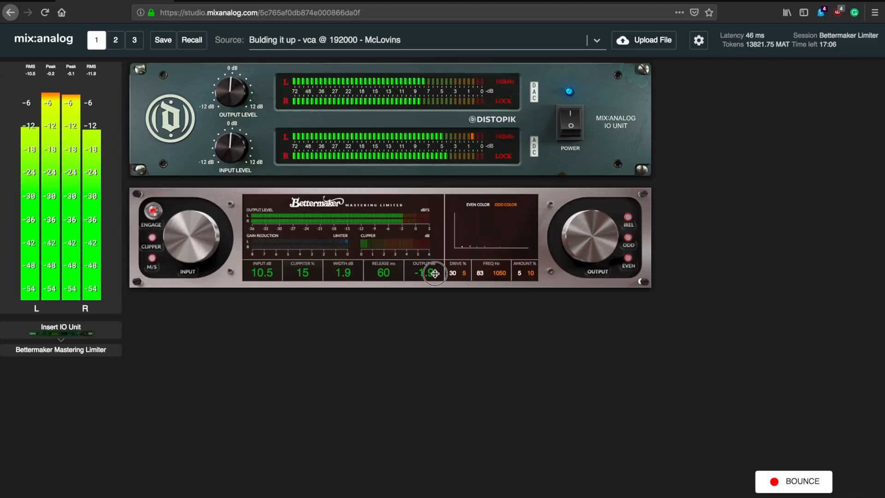
# Set limiter output to -2.0 dB and narrow the stereo width to 0.9.
pyautogui.moveTo(423, 274); pyautogui.dragTo(423, 277)
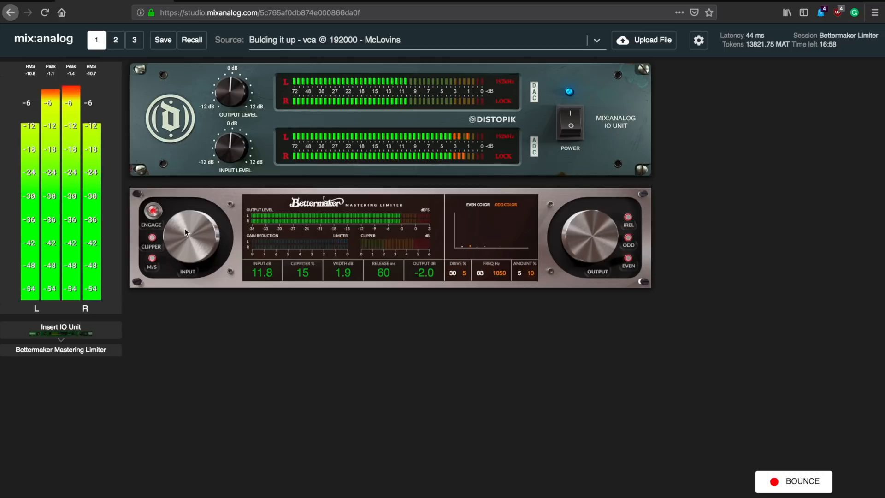
pyautogui.moveTo(276, 309)
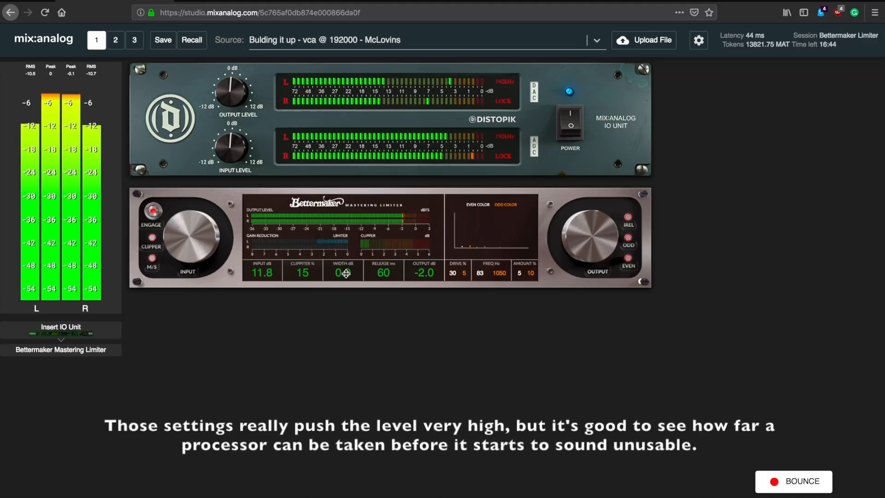
pyautogui.moveTo(343, 273); pyautogui.dragTo(347, 253)
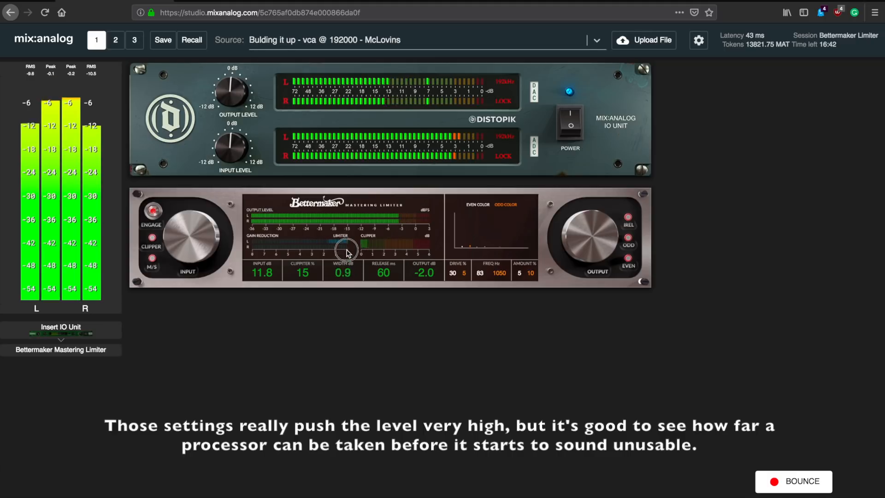